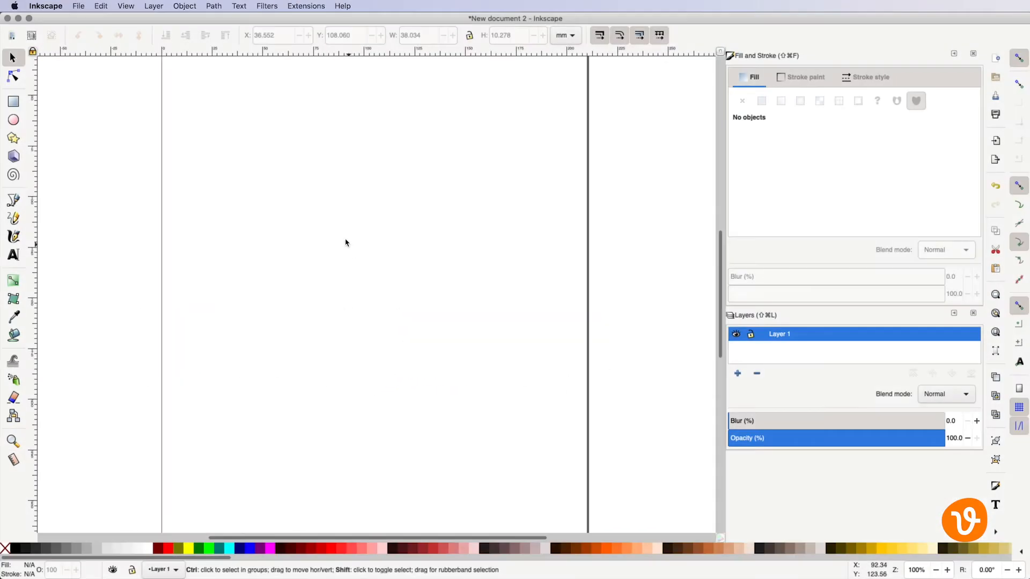
# Show the Text and Font dock from the Text menu.
pyautogui.click(238, 6)
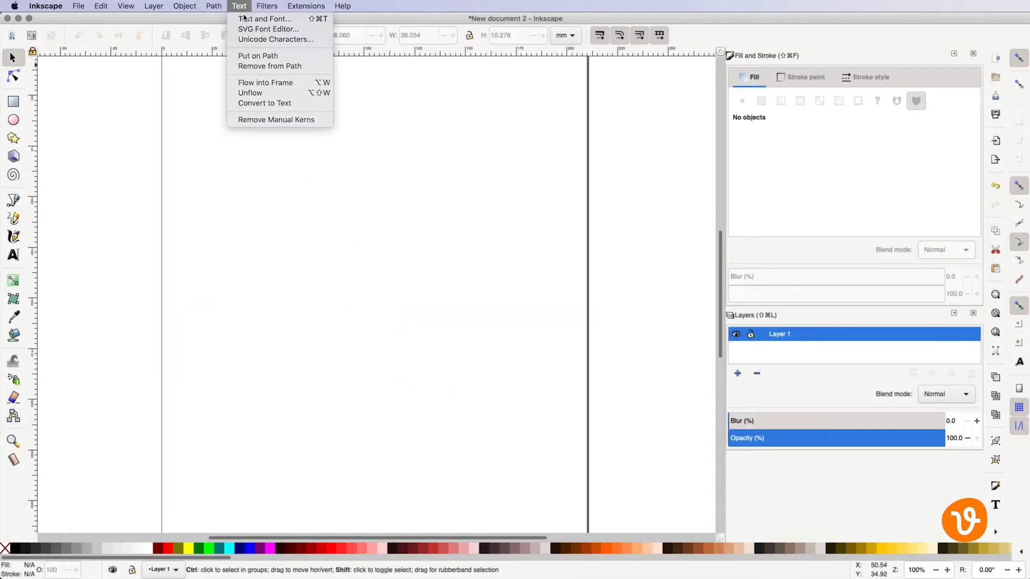
pyautogui.click(264, 18)
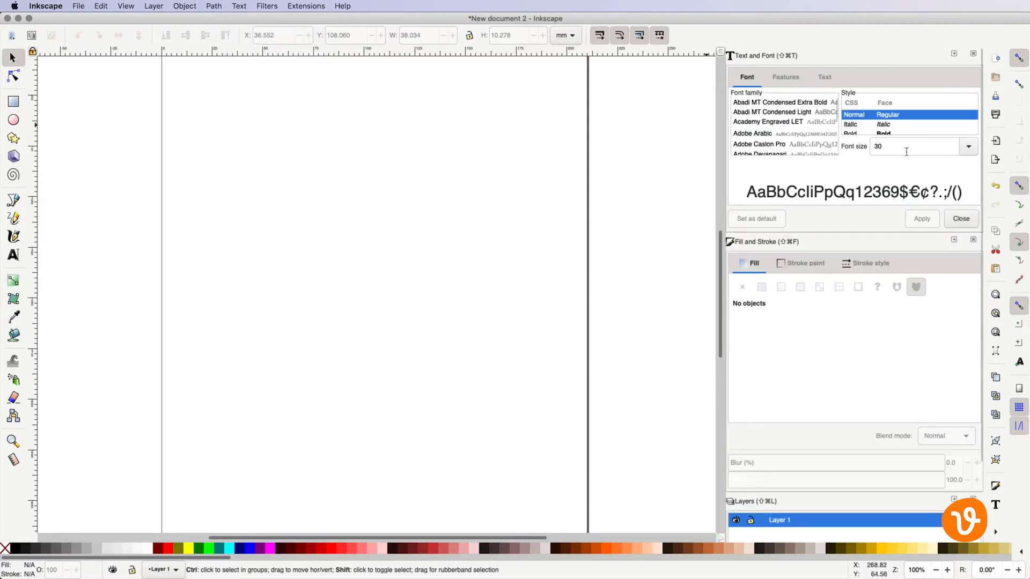
pyautogui.moveTo(909, 146)
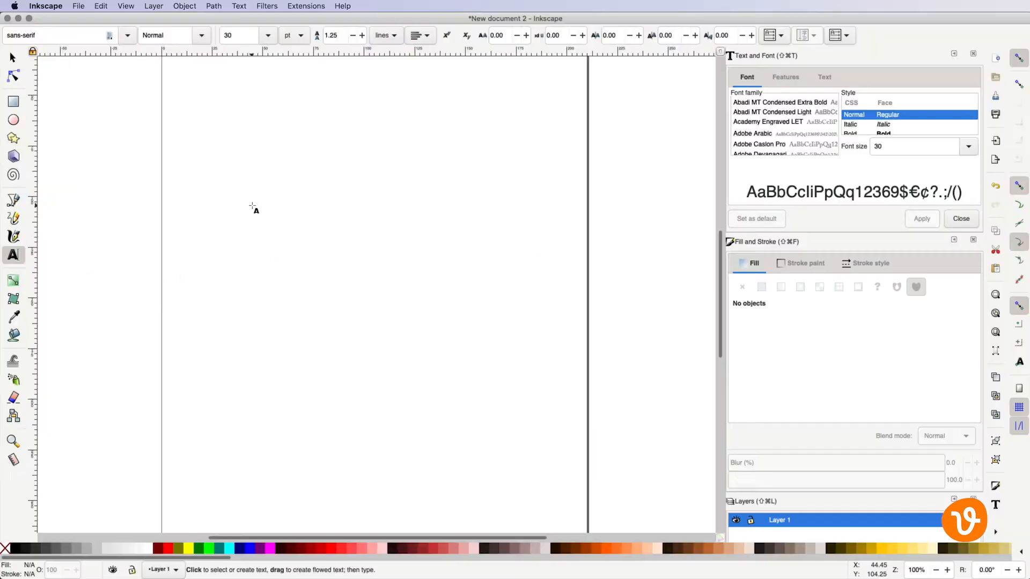
pyautogui.write('Hello')
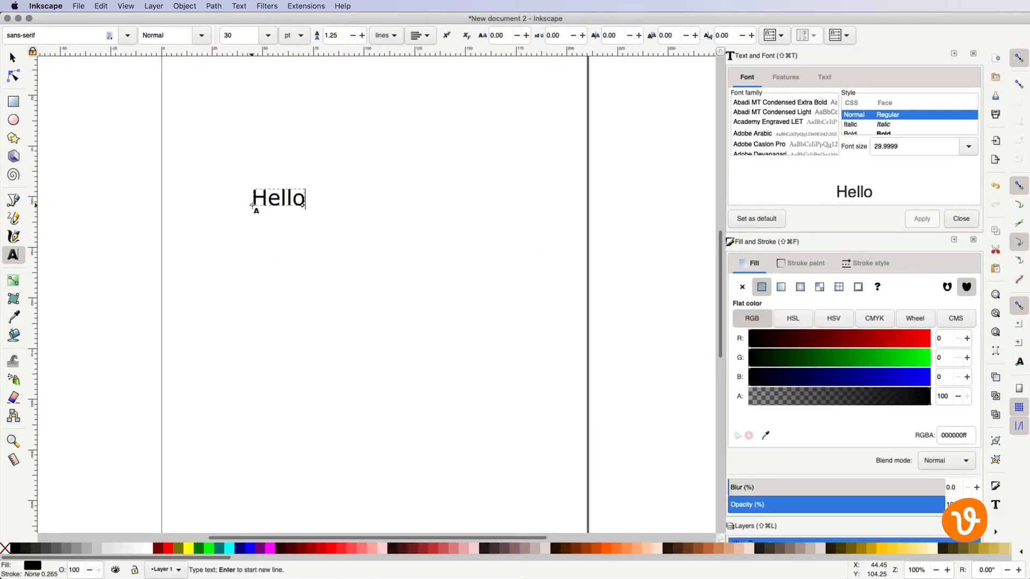
pyautogui.write('world')
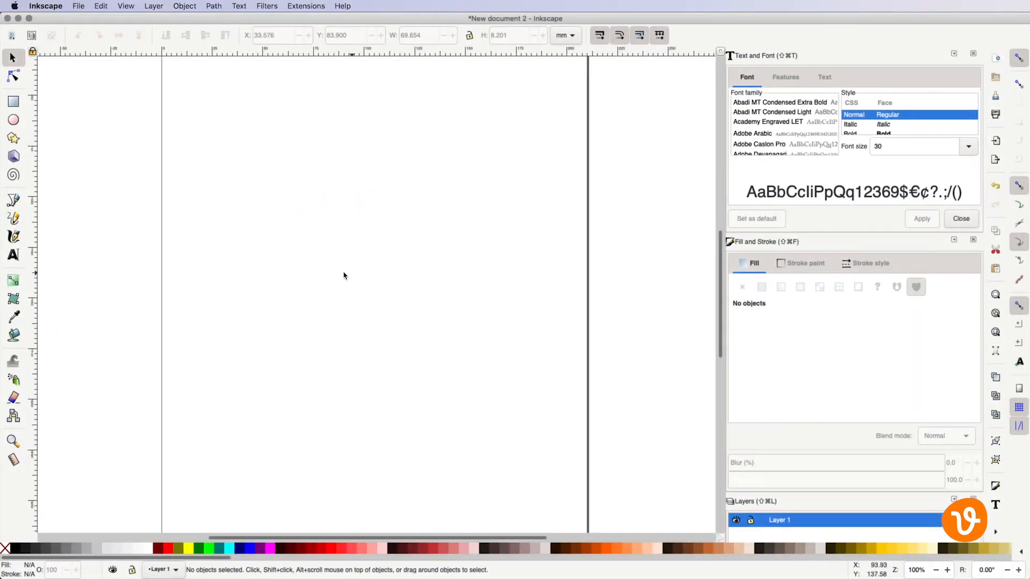
# Create the Hello world! text frame and select its lettering.
pyautogui.click(13, 255)
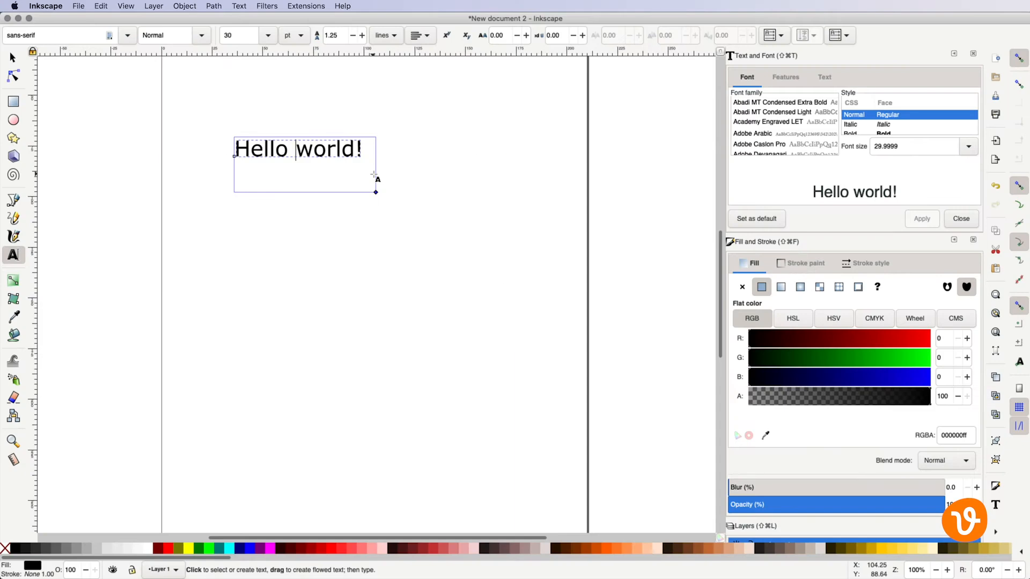
pyautogui.click(12, 58)
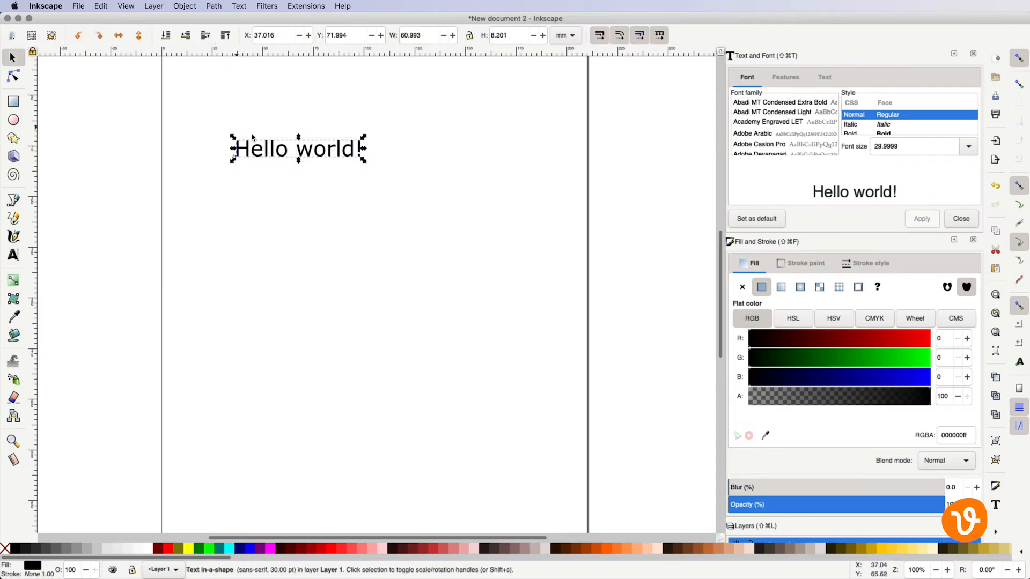
pyautogui.moveTo(298, 149); pyautogui.dragTo(422, 149)
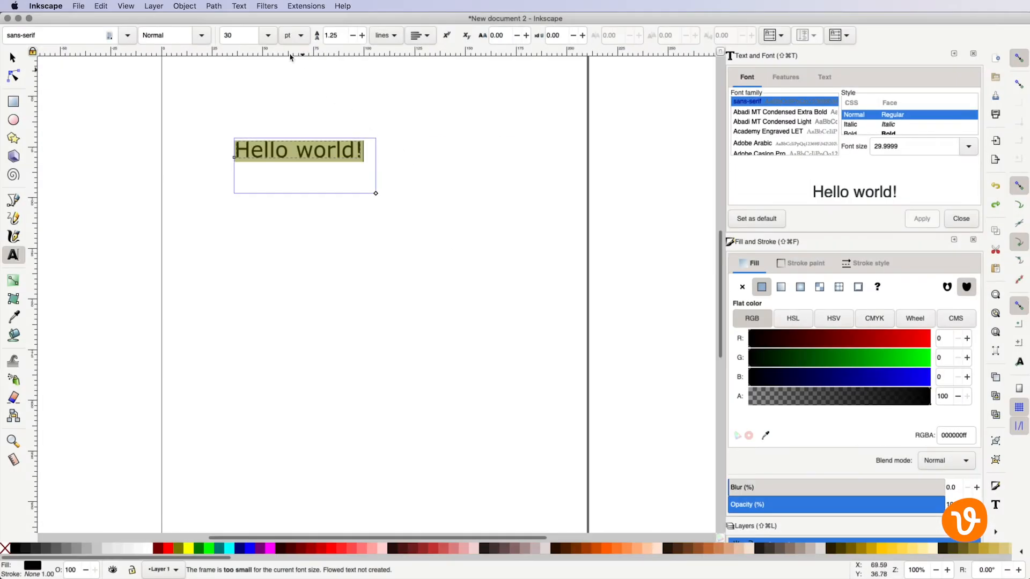
pyautogui.click(268, 35)
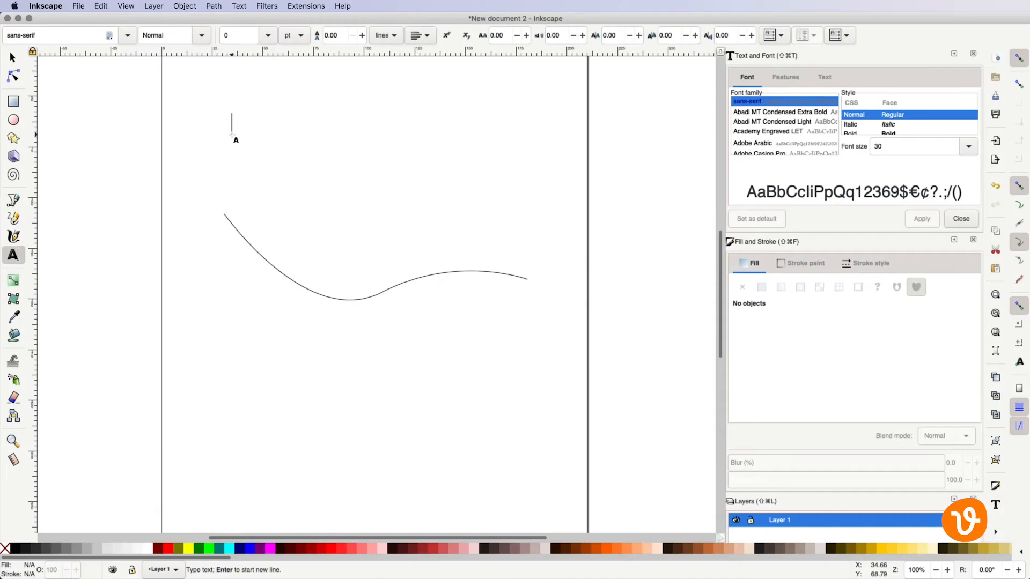
# Type 'Hello world!' above the curve and select the text with the curve.
pyautogui.write('Hello world')
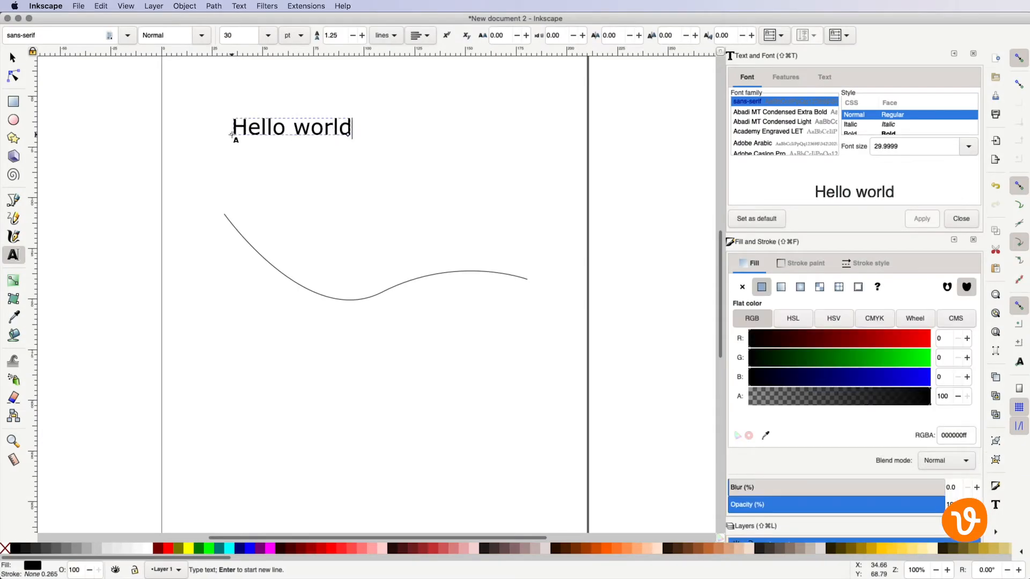
pyautogui.write('!')
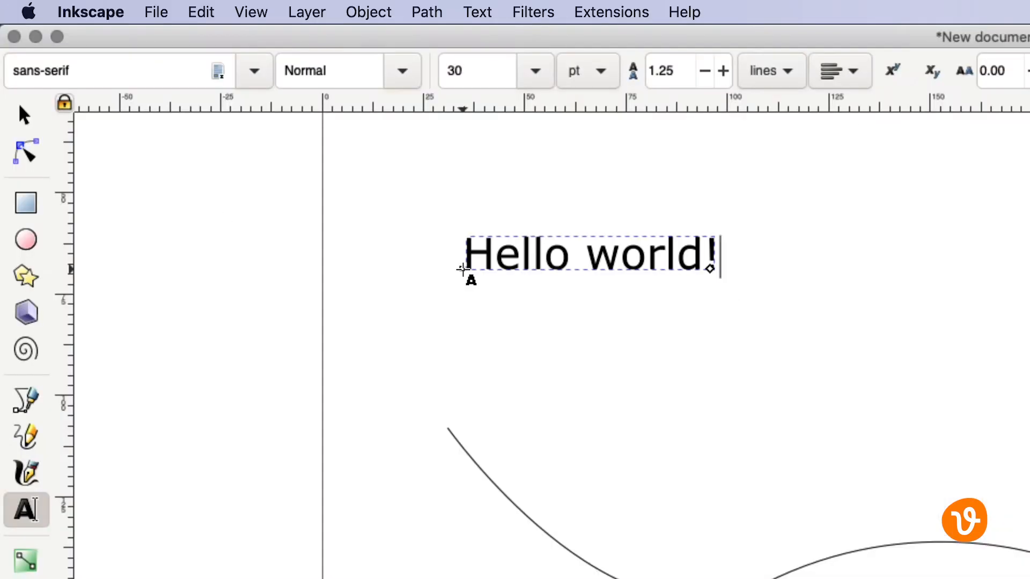
pyautogui.click(23, 114)
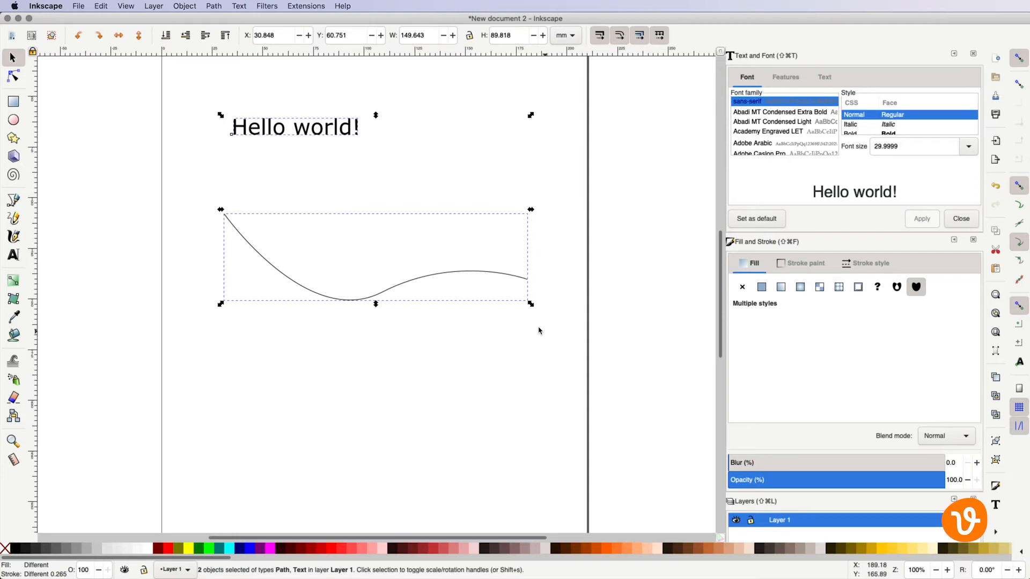
# Put the Hello world! text on the wavy path, then deselect everything.
pyautogui.click(239, 5)
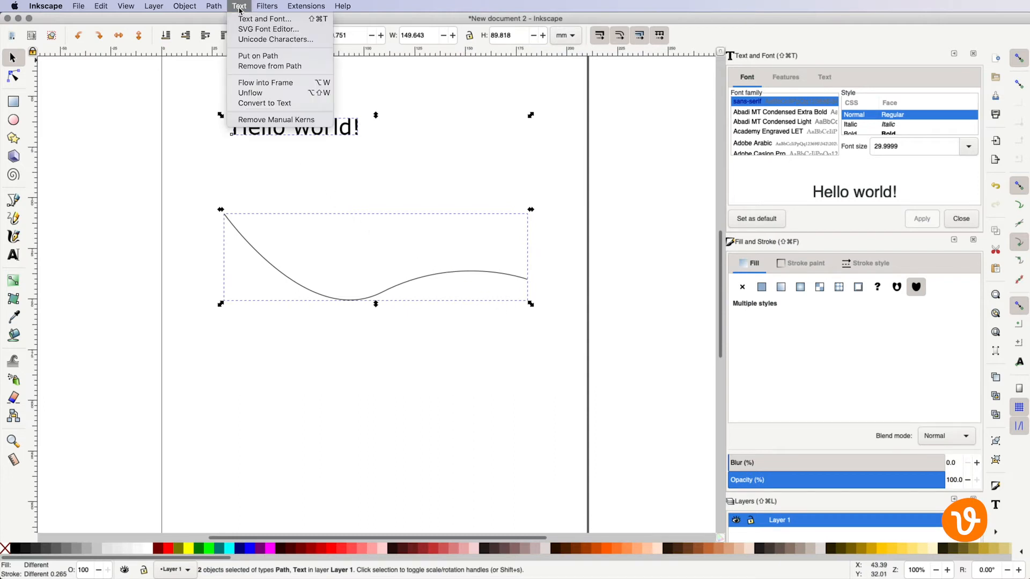
pyautogui.click(257, 56)
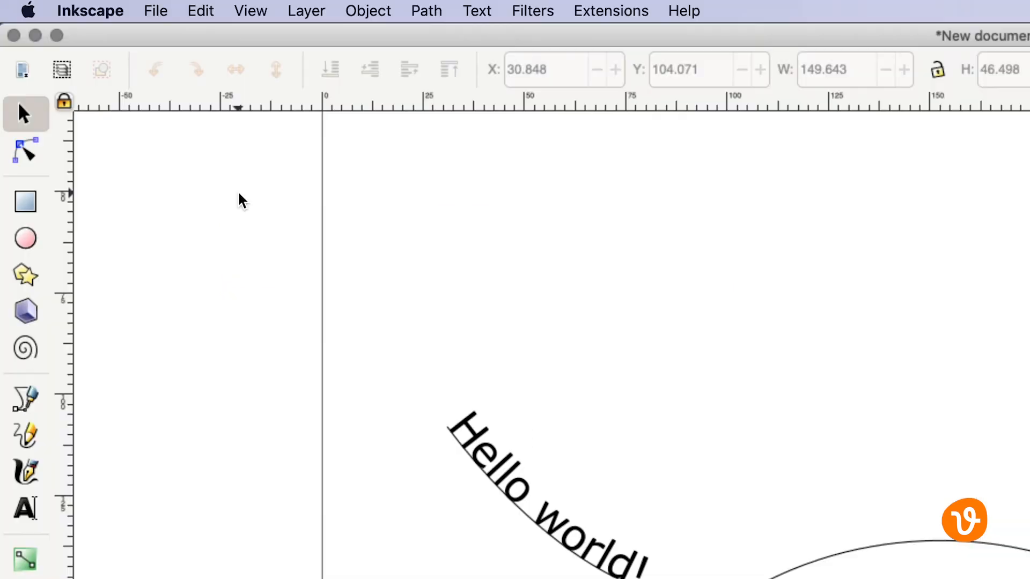
pyautogui.click(25, 152)
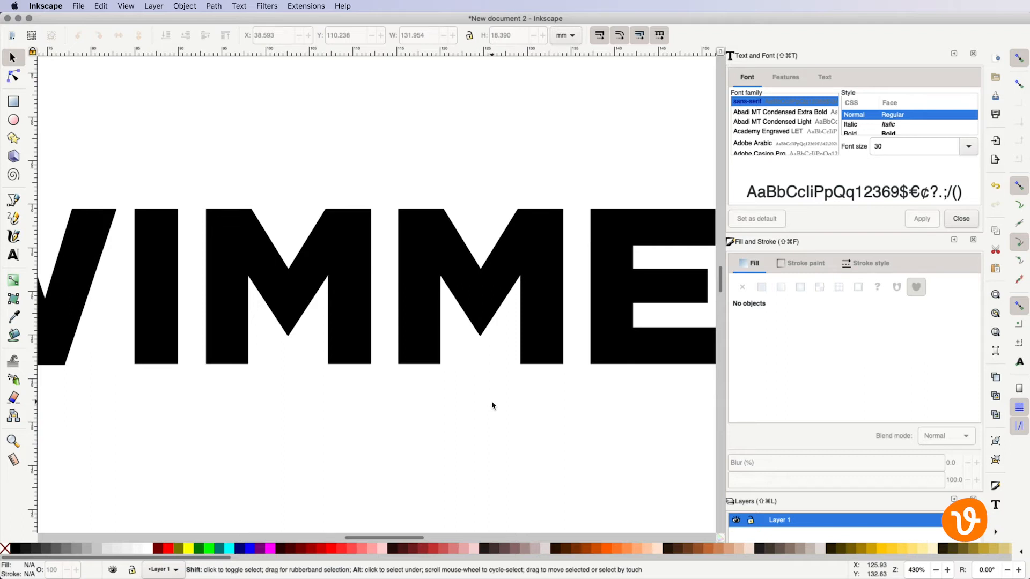
# Convert the SWIMMER text to paths with Path > Object to Path.
pyautogui.click(432, 365)
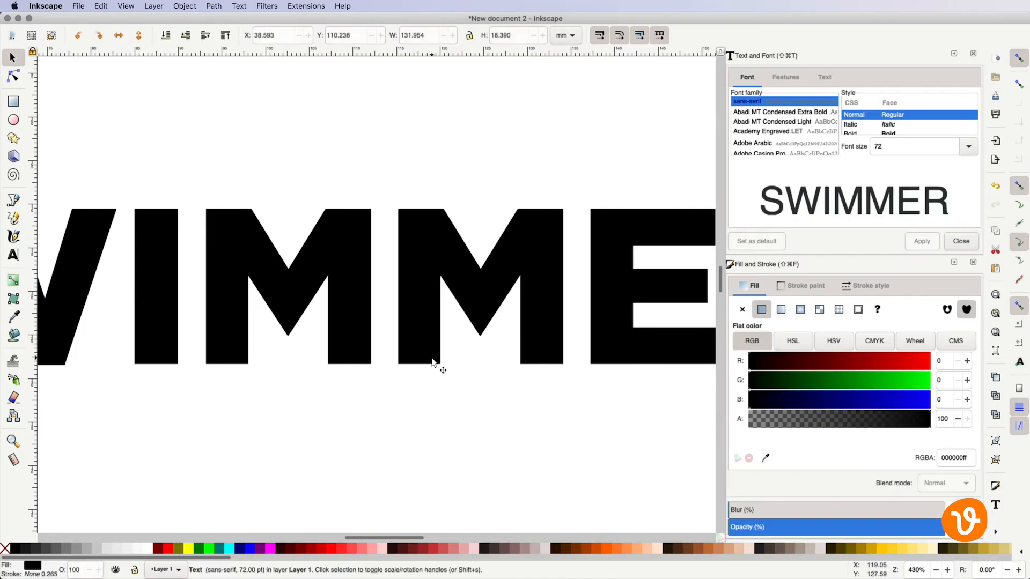
pyautogui.click(213, 6)
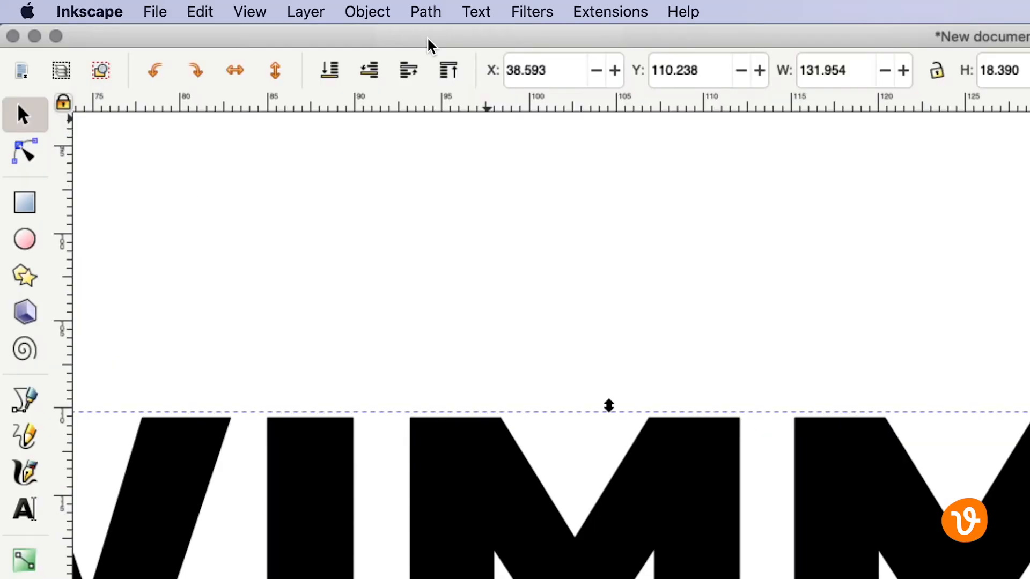
pyautogui.click(24, 152)
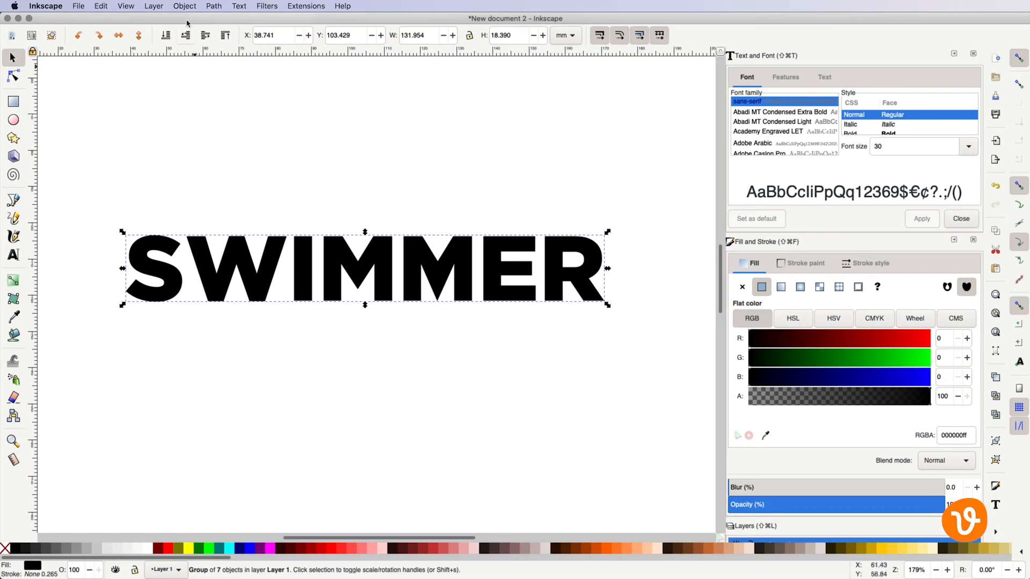
# Ungroup SWIMMER, then select single letters, including R, to confirm they're separate.
pyautogui.click(184, 5)
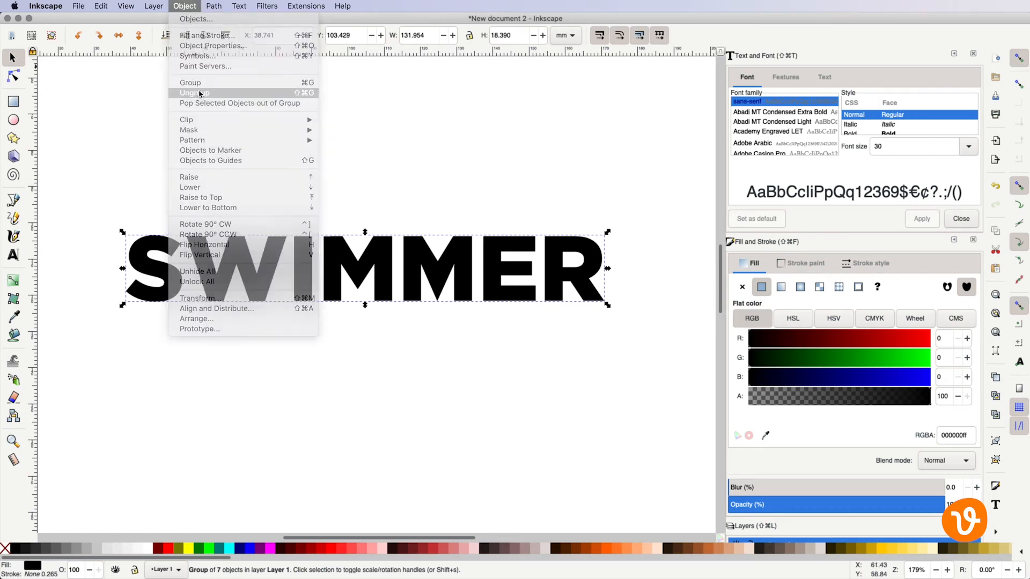
pyautogui.click(193, 93)
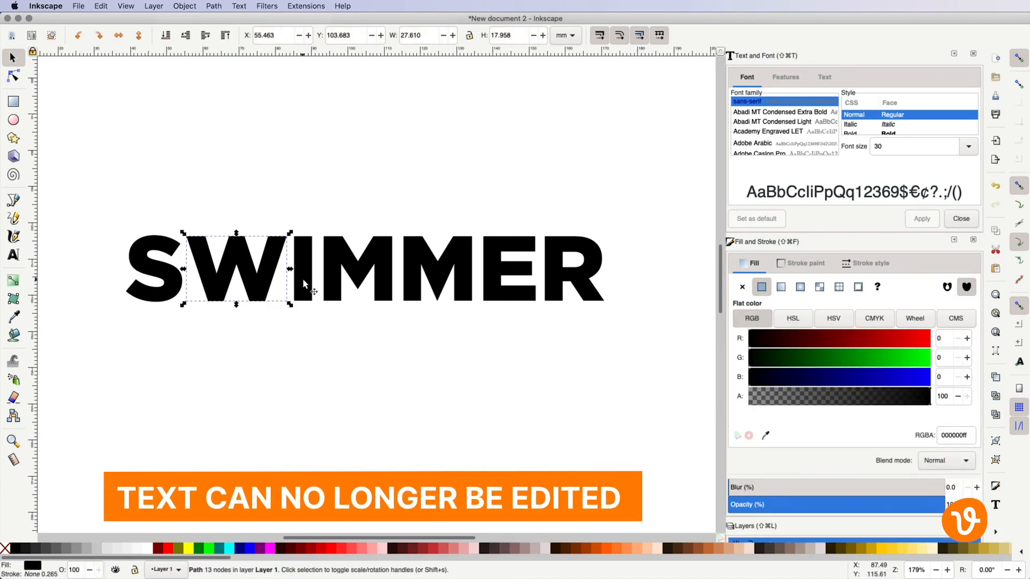
pyautogui.click(299, 269)
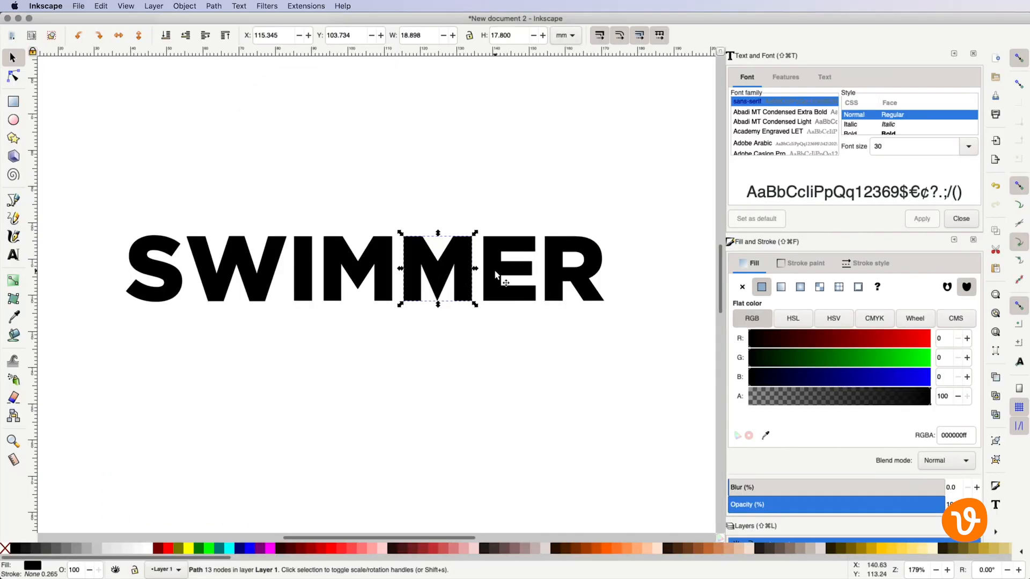
pyautogui.click(571, 269)
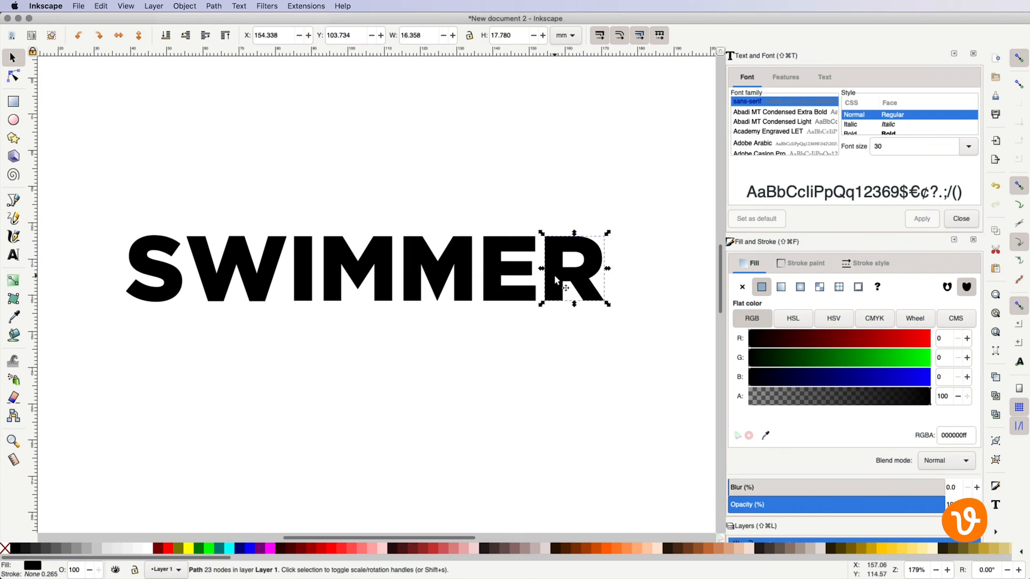